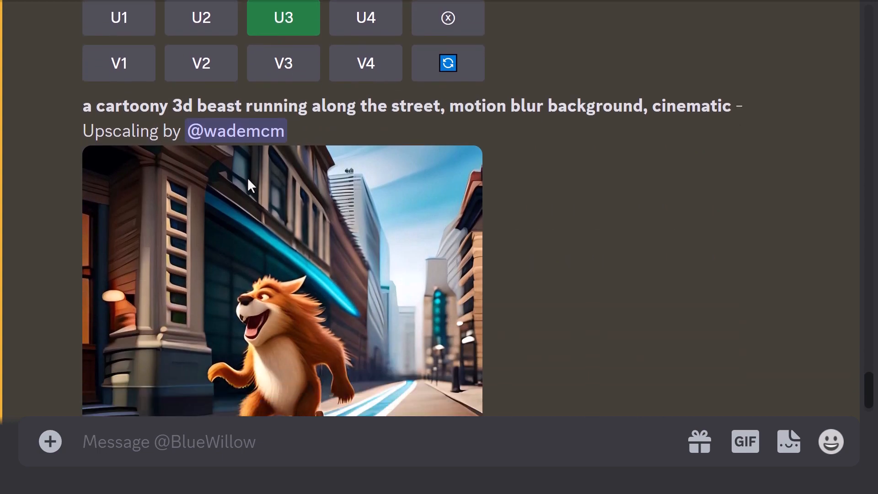
# Outpaint the upscaled beast image to get four sideways-extended street variations
pyautogui.scroll(-3)
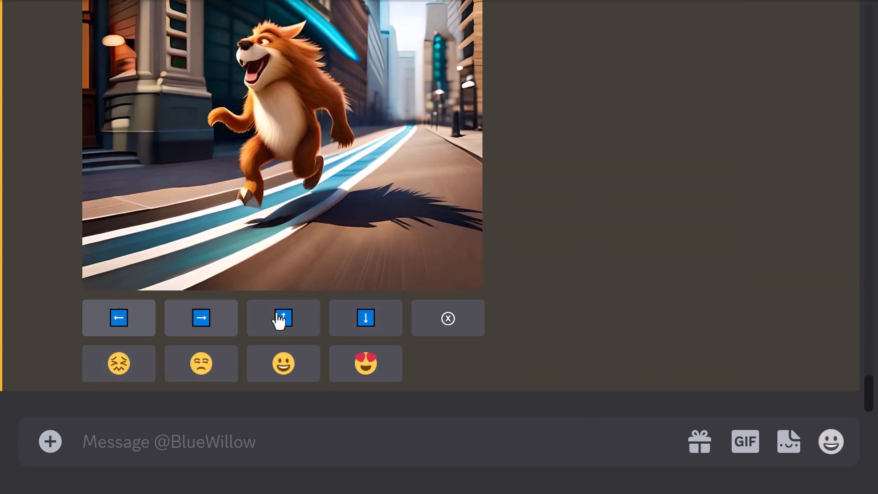
pyautogui.click(283, 317)
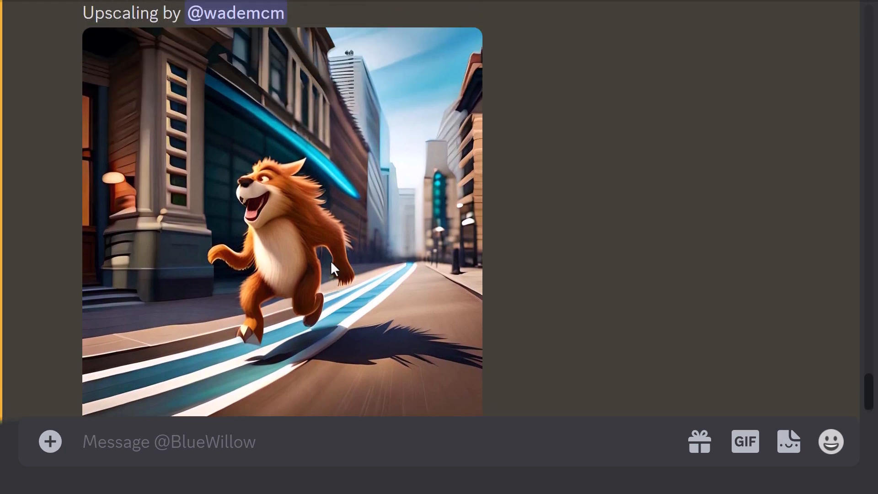
pyautogui.scroll(-3)
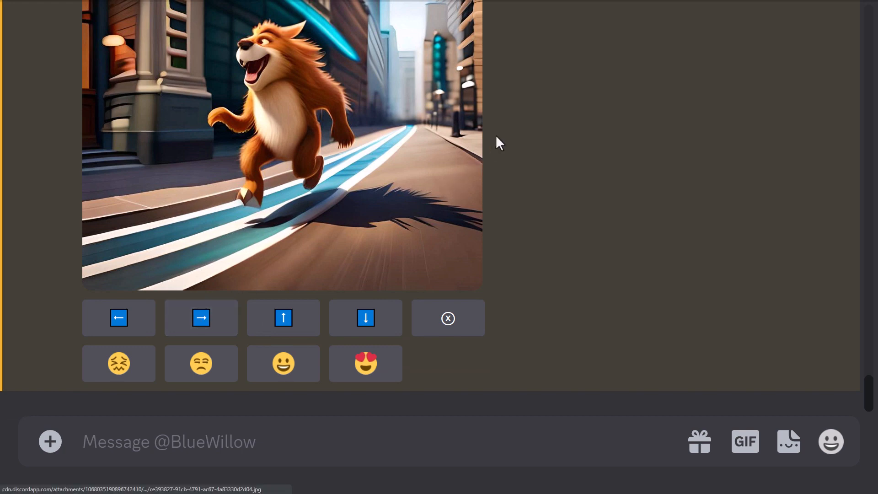
pyautogui.click(201, 317)
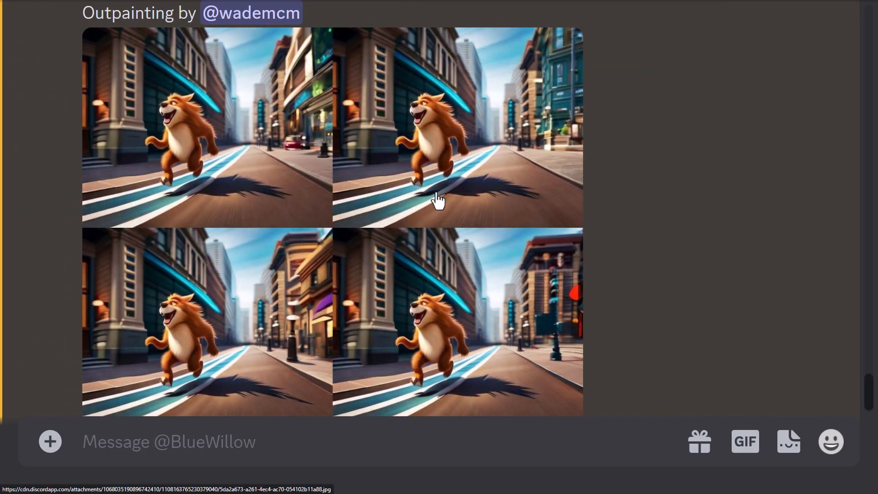
pyautogui.moveTo(431, 300)
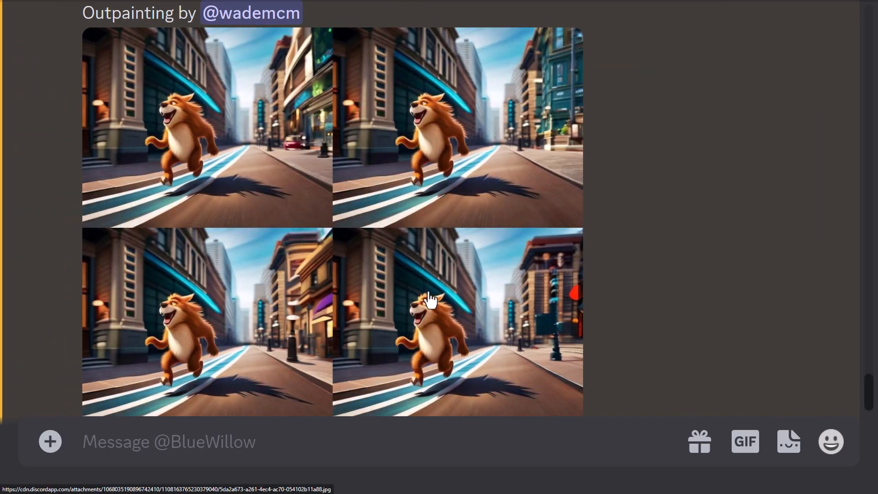
pyautogui.moveTo(409, 240)
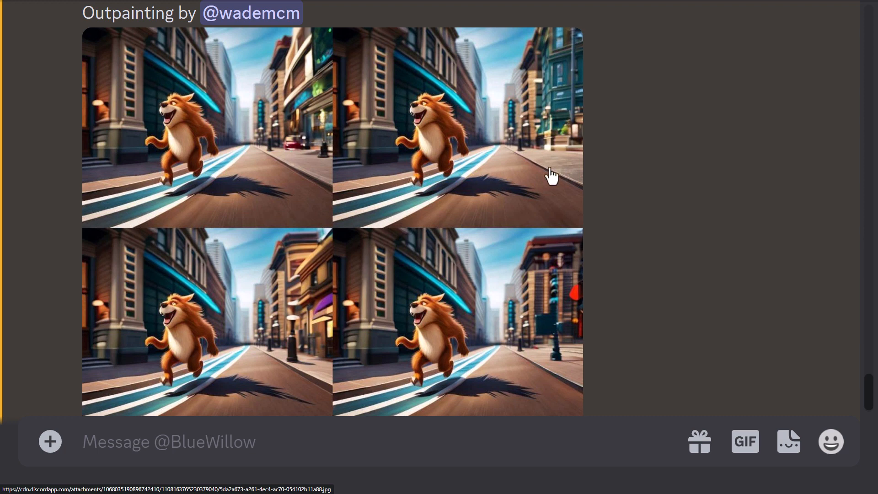
pyautogui.moveTo(511, 122)
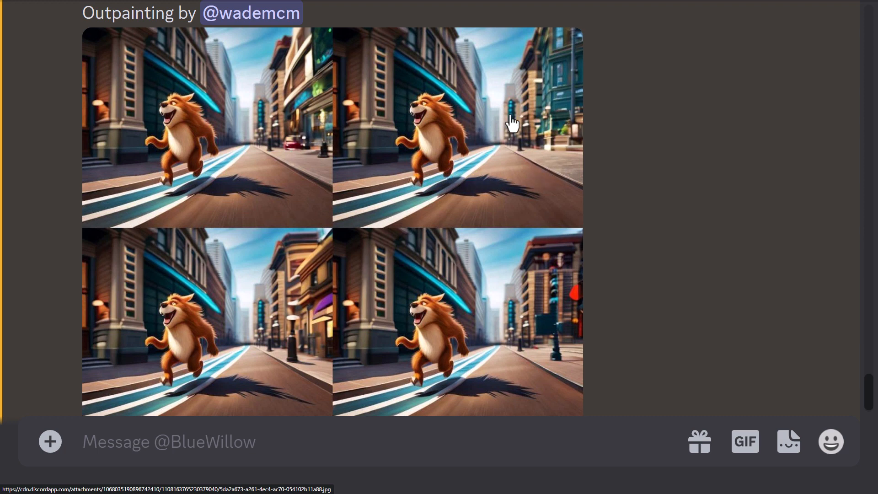
# Review the wider street variations, then outpaint the original beast image to the left
pyautogui.scroll(-3)
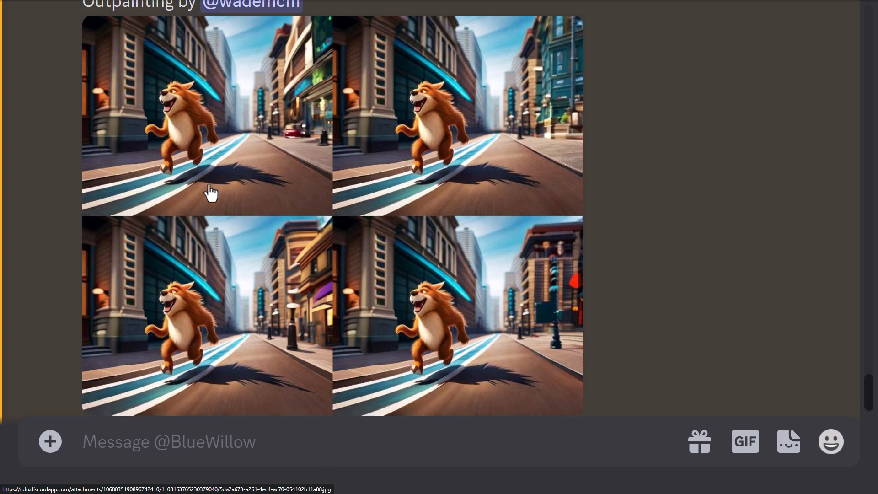
pyautogui.scroll(-3)
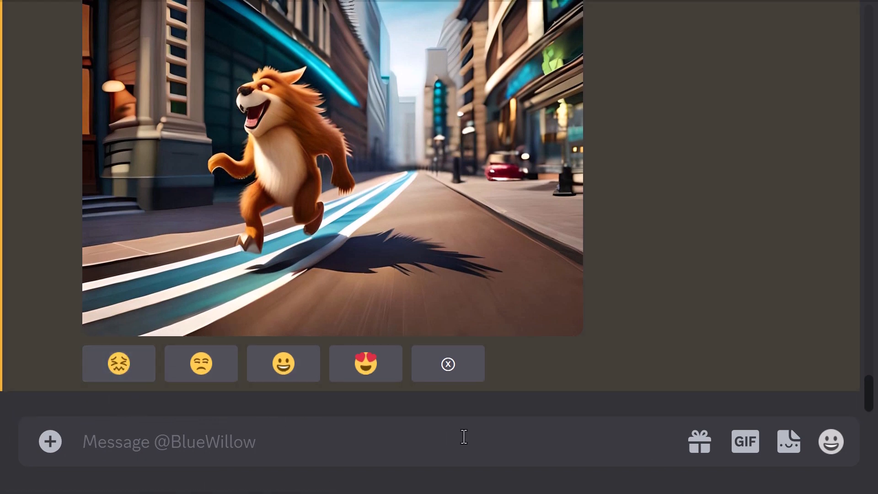
pyautogui.moveTo(234, 278)
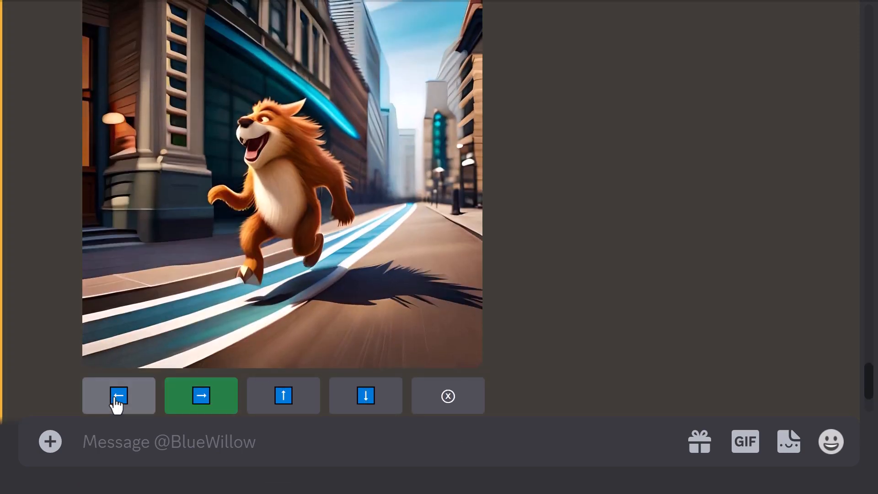
pyautogui.click(118, 395)
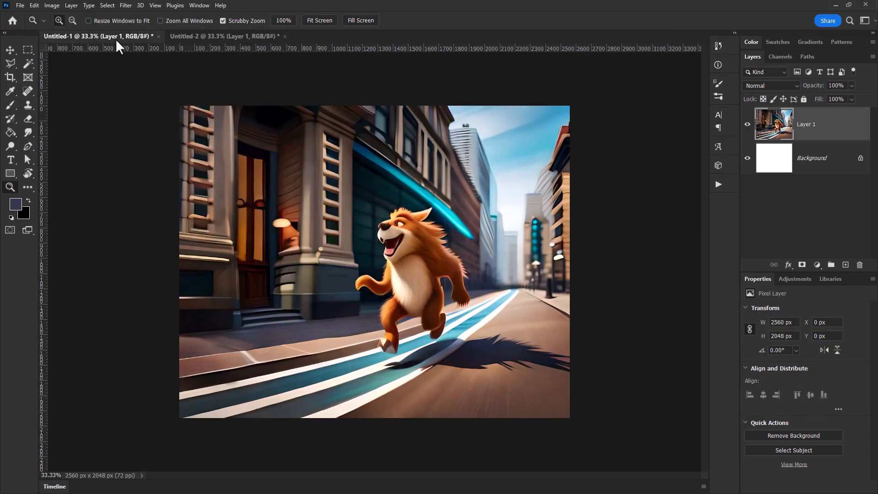
pyautogui.moveTo(248, 237)
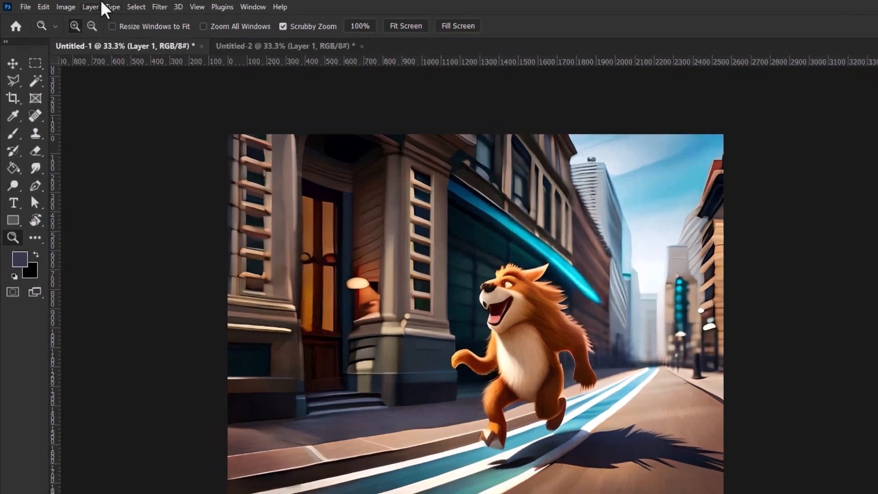
# Resize the canvas to 3500 pixels wide via Image > Canvas Size
pyautogui.click(65, 7)
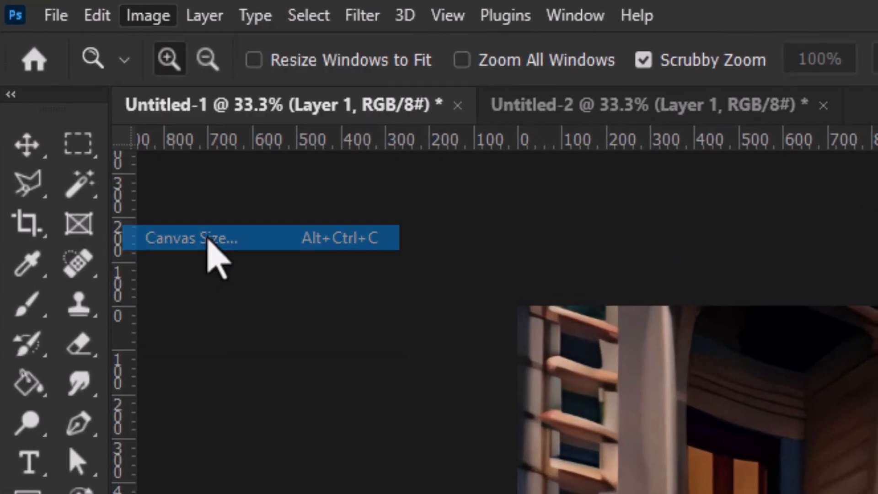
pyautogui.click(190, 237)
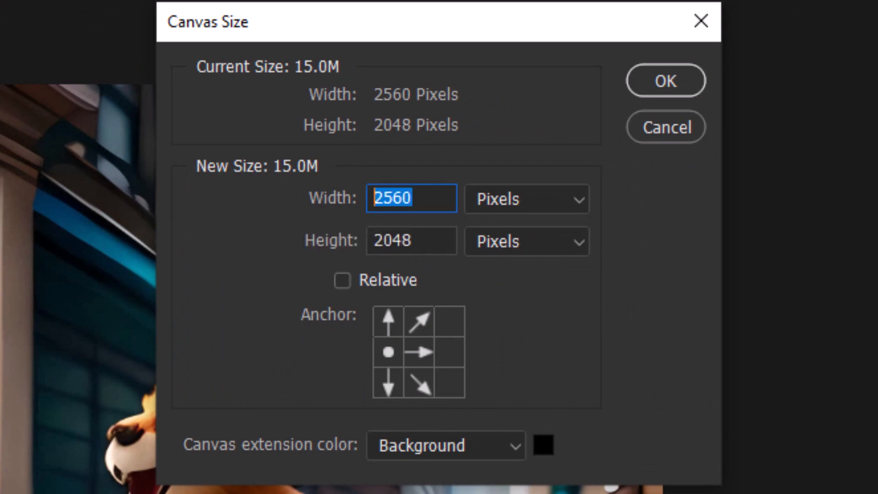
pyautogui.write('3500')
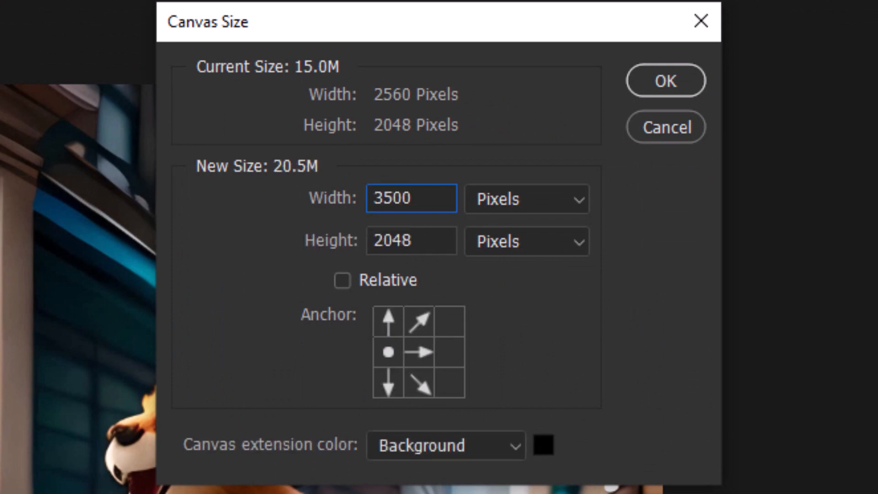
pyautogui.click(665, 80)
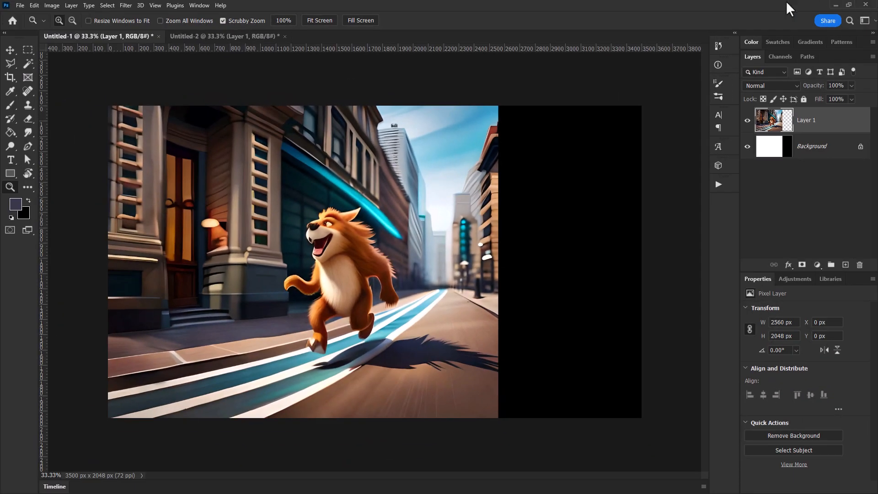
pyautogui.click(228, 36)
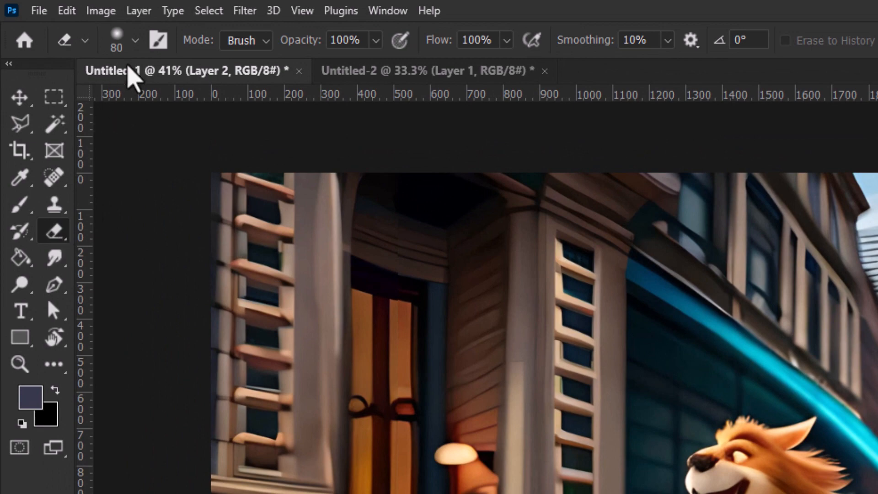
# Soften Layer 2's left edge, load its outline as a selection, and pick Rectangular Marquee
pyautogui.click(133, 40)
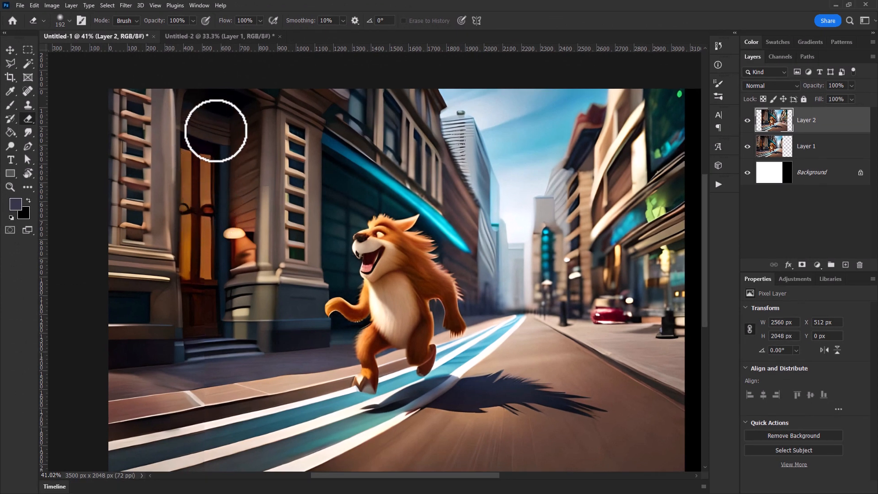
pyautogui.moveTo(206, 334)
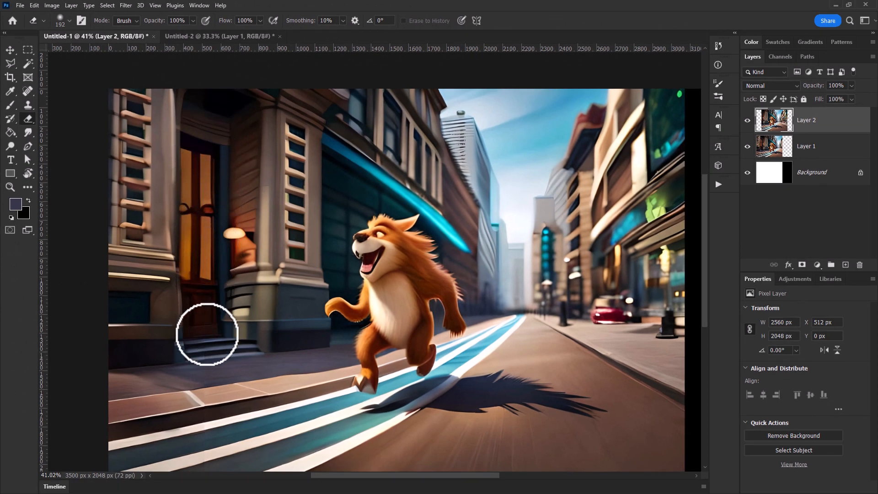
pyautogui.moveTo(205, 471)
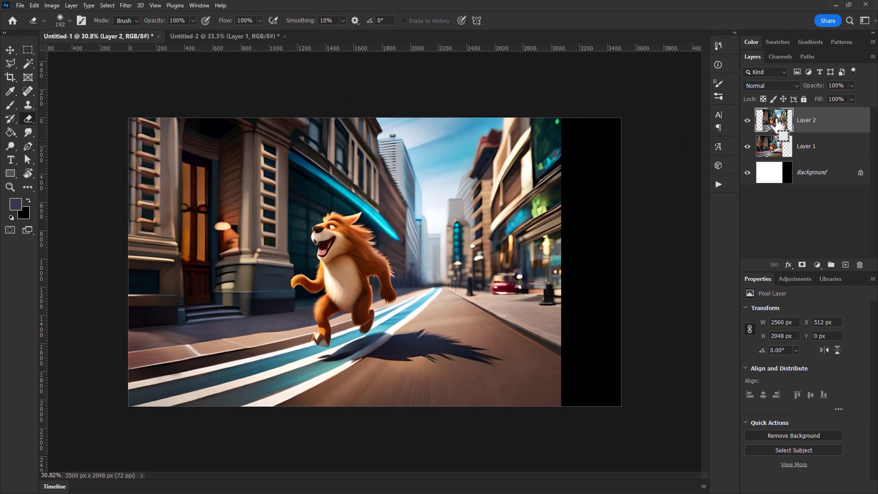
pyautogui.click(26, 50)
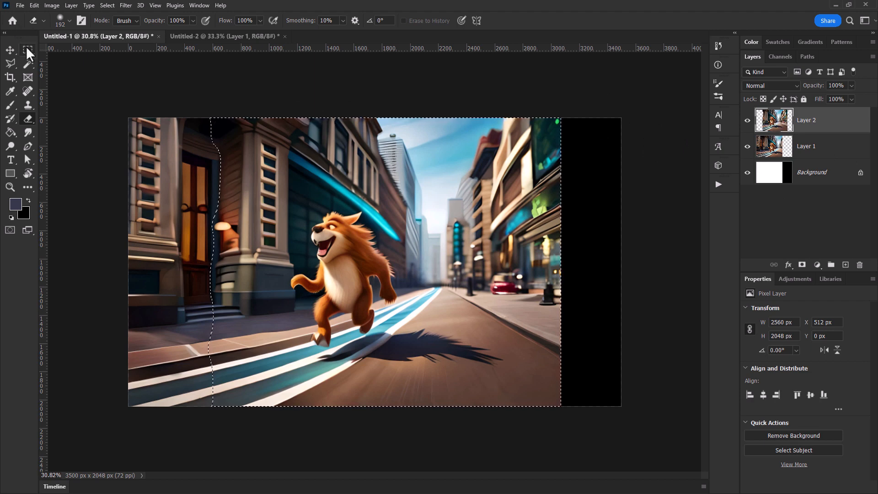
pyautogui.click(26, 50)
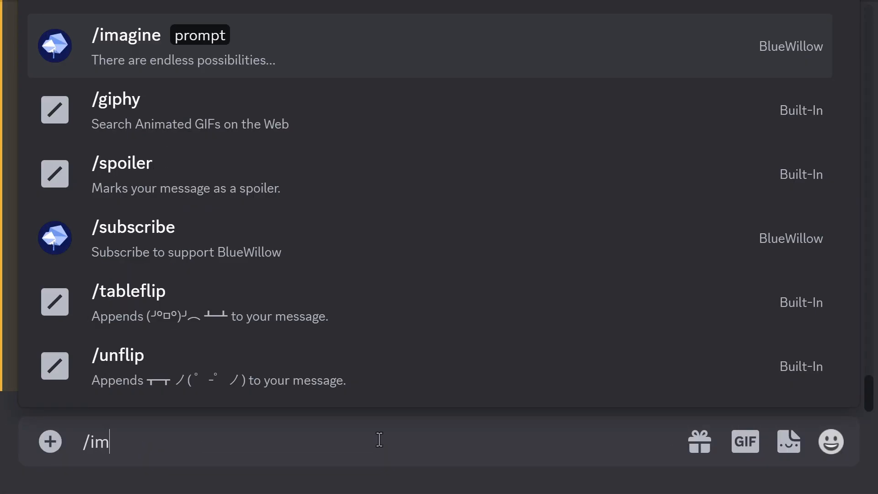
# Run /imagine with 'a cartoony 3d beast running along the street, motion blur background, cinematic' plus aspect ratio
pyautogui.click(128, 35)
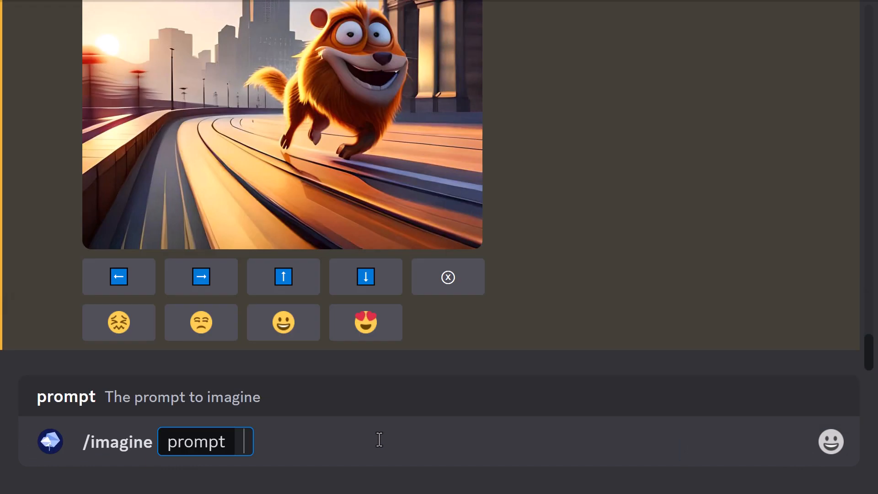
pyautogui.write('a cartoony 3d beast running along the street, motion blur background, cinematic --a')
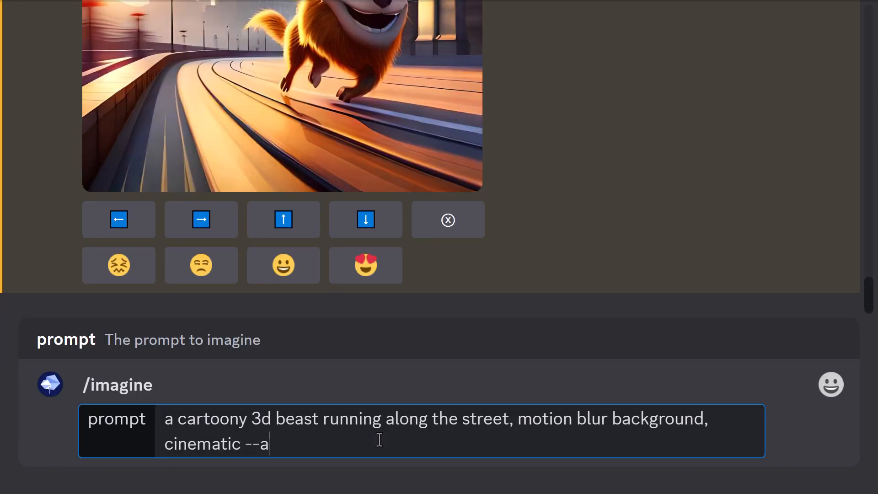
pyautogui.write('r 3:')
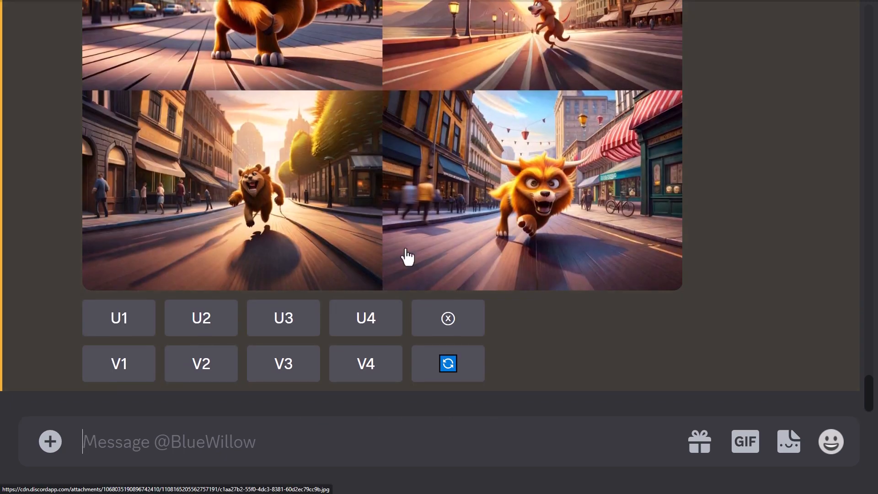
pyautogui.moveTo(619, 86)
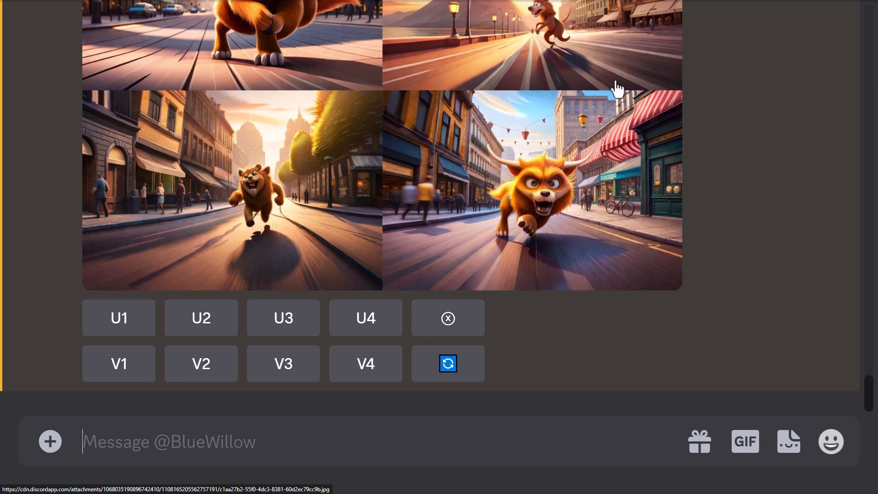
pyautogui.moveTo(372, 302)
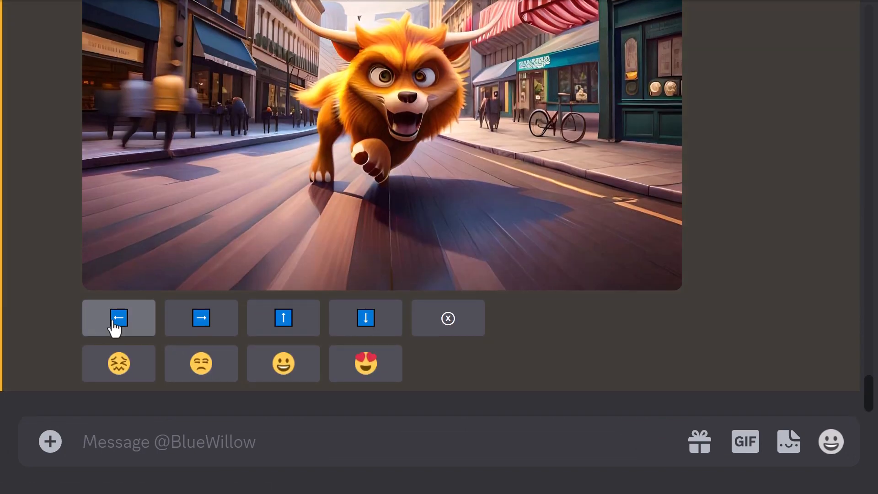
pyautogui.moveTo(221, 326)
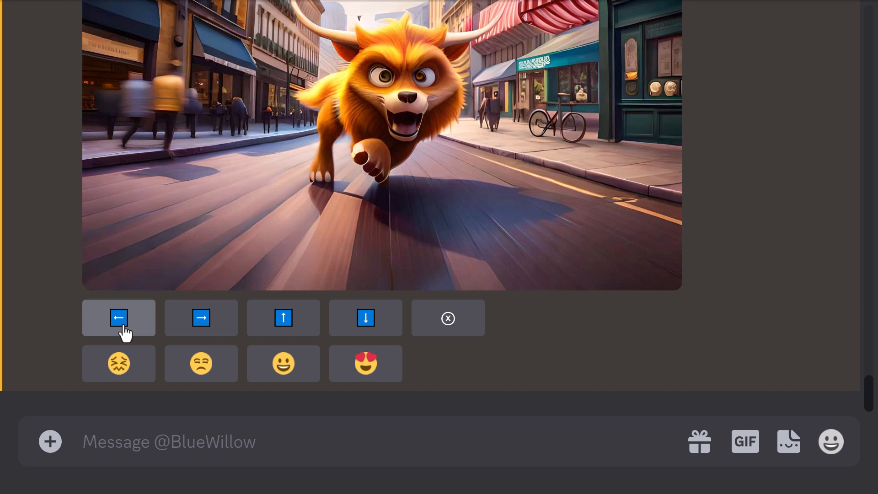
# Outpaint the horned beast image leftward and enlarge the first result
pyautogui.click(118, 318)
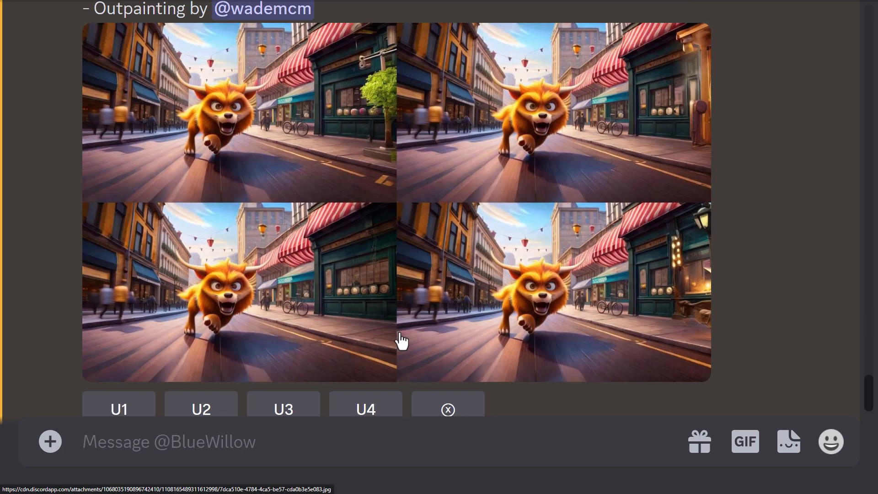
pyautogui.moveTo(237, 120)
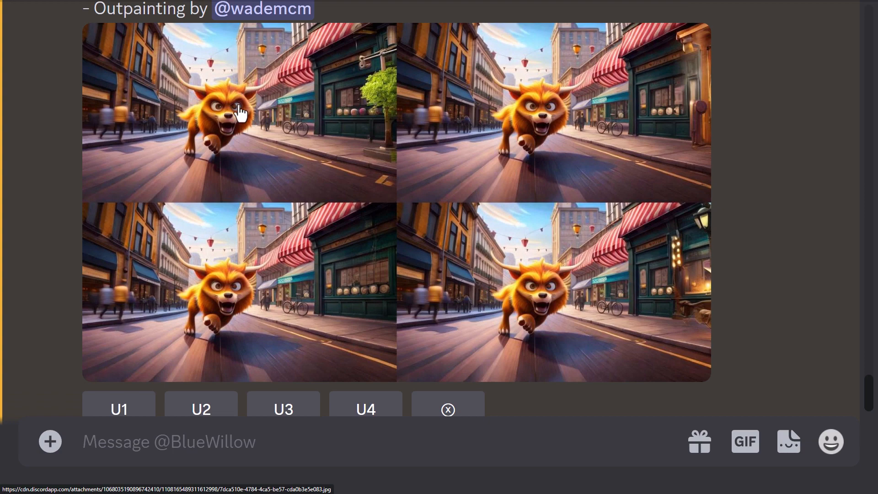
pyautogui.click(119, 409)
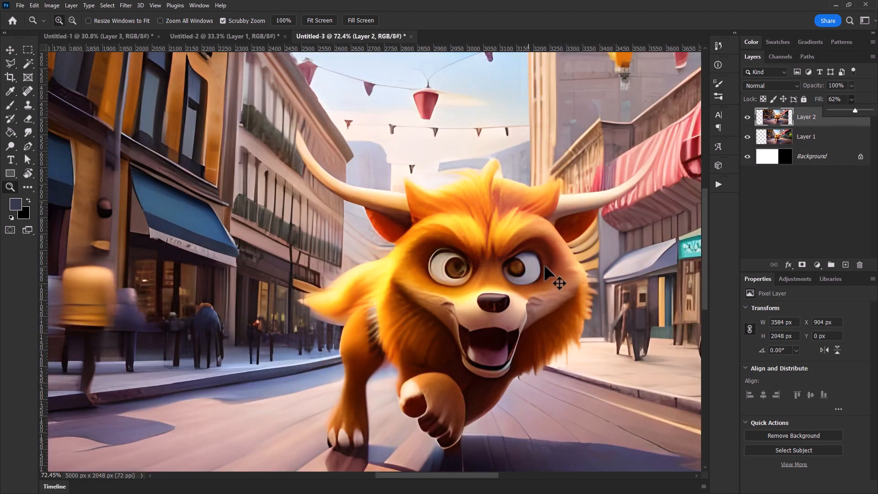
# Drag Layer 2 to align with Layer 1, forming a continuous 4096-pixel street scene
pyautogui.moveTo(558, 282); pyautogui.dragTo(547, 274)
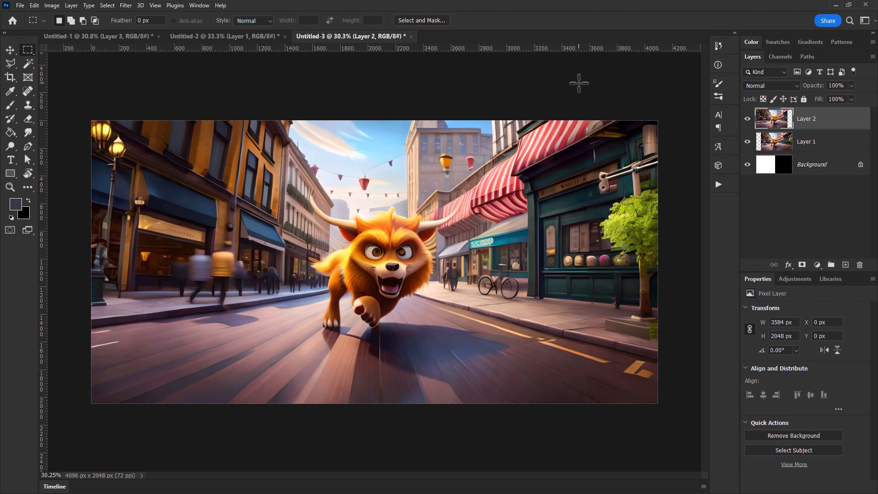
pyautogui.moveTo(277, 72)
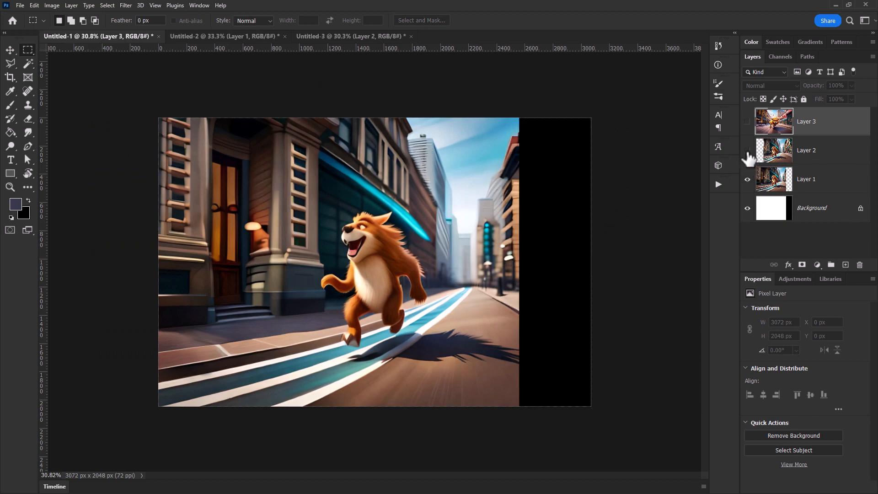
# Show Layer 2 and edit Height in Image Size for the 4096 by 2048 panorama
pyautogui.click(52, 5)
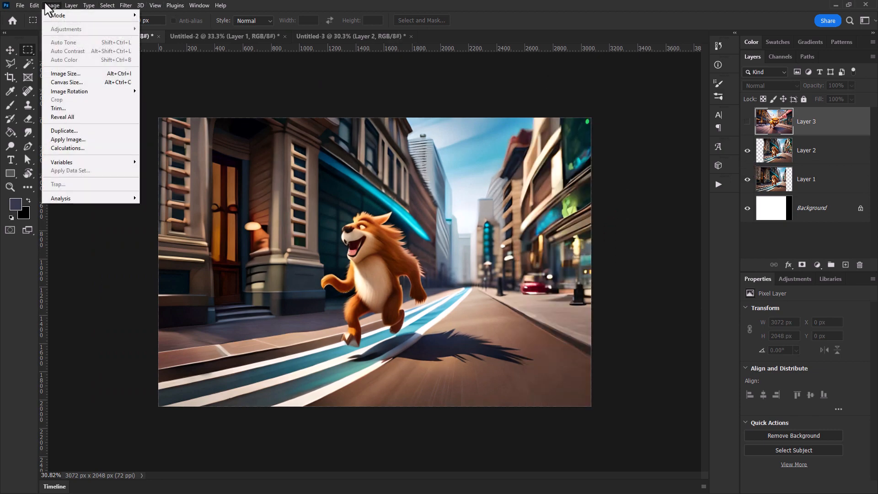
pyautogui.click(65, 73)
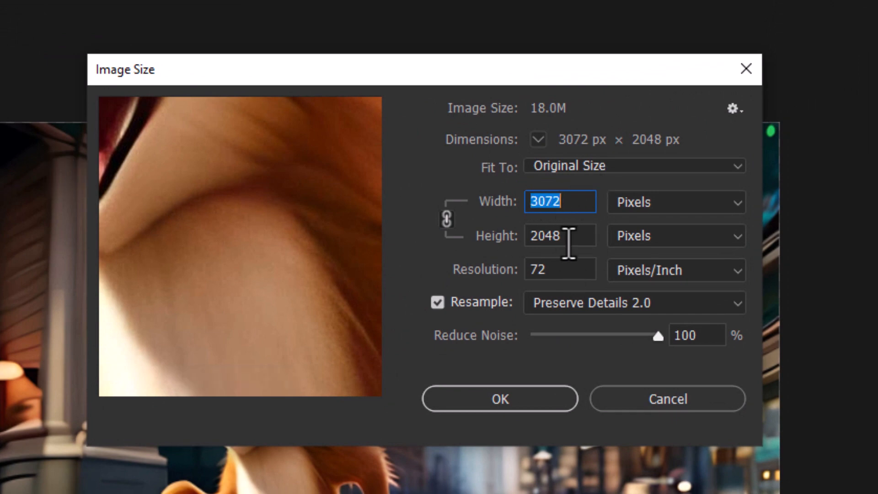
pyautogui.click(558, 236)
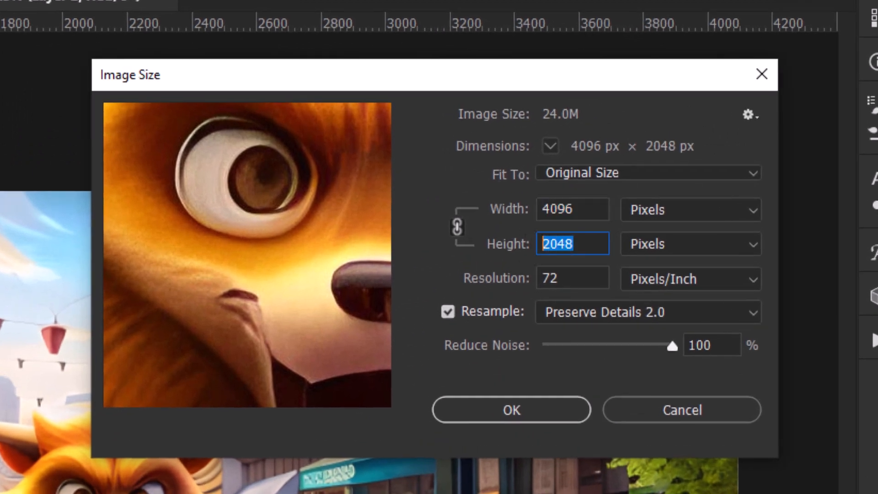
pyautogui.moveTo(572, 244)
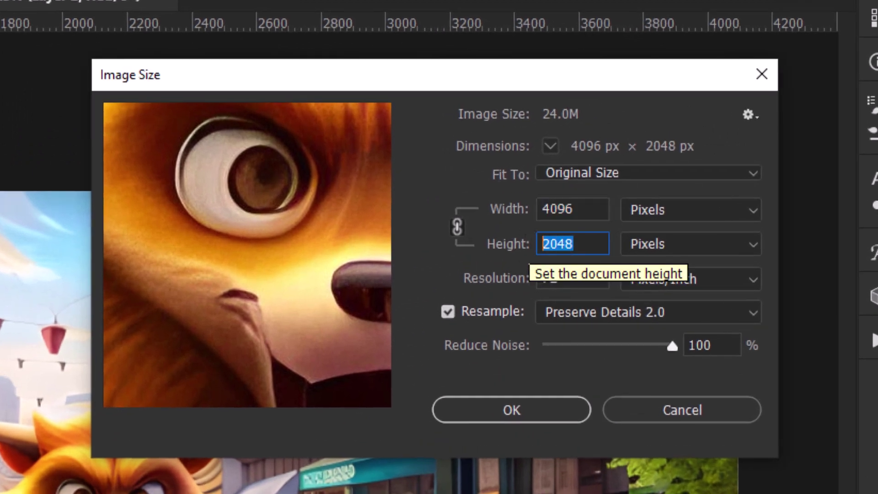